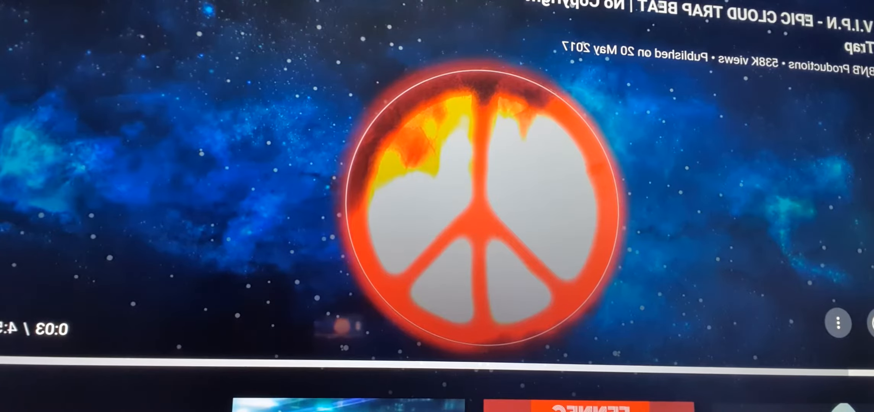
pyautogui.click(480, 209)
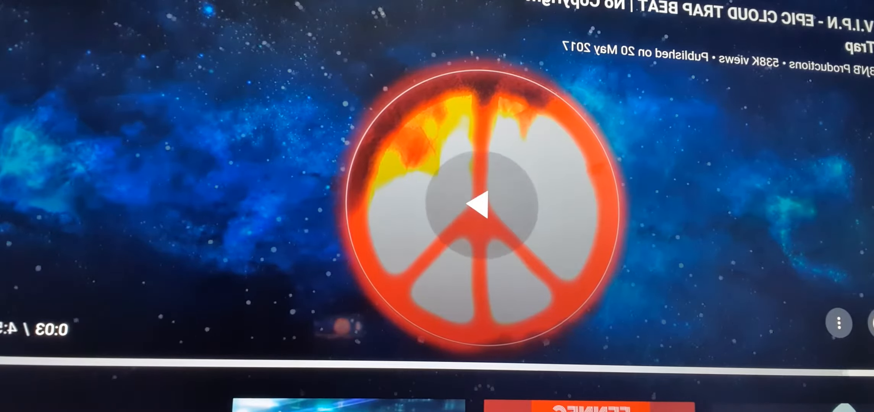
pyautogui.click(480, 206)
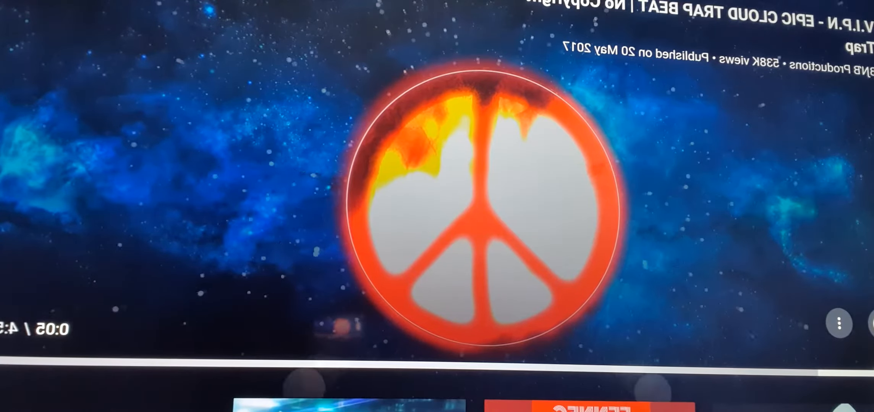